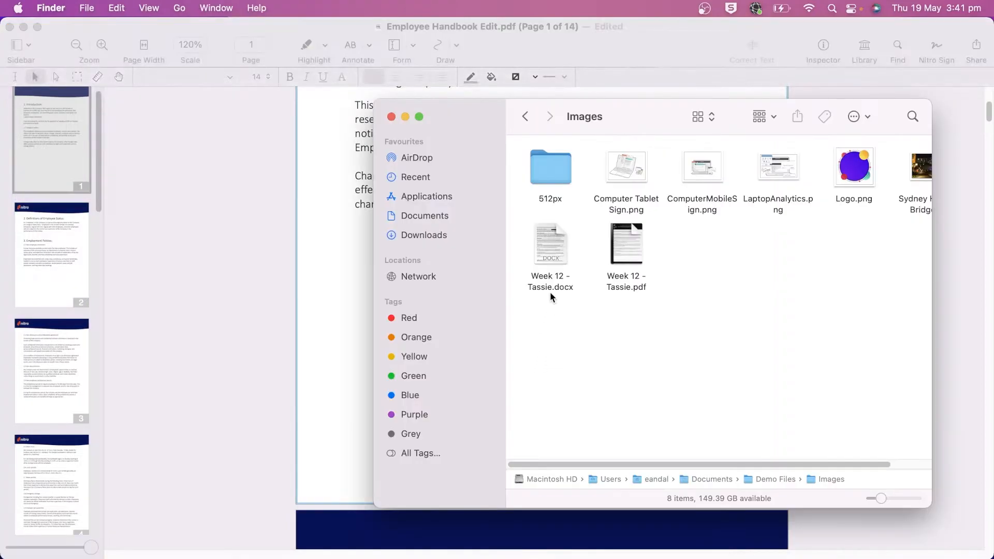
Place the laptop-and-phone illustration from the Images folder onto page 1 below the text.
left_click(625, 167)
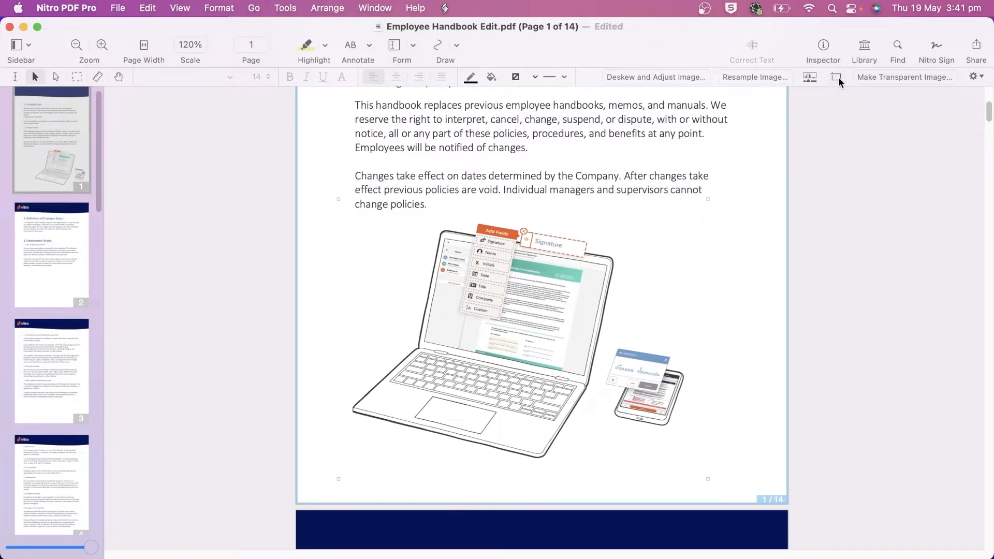
mouse_move(837, 76)
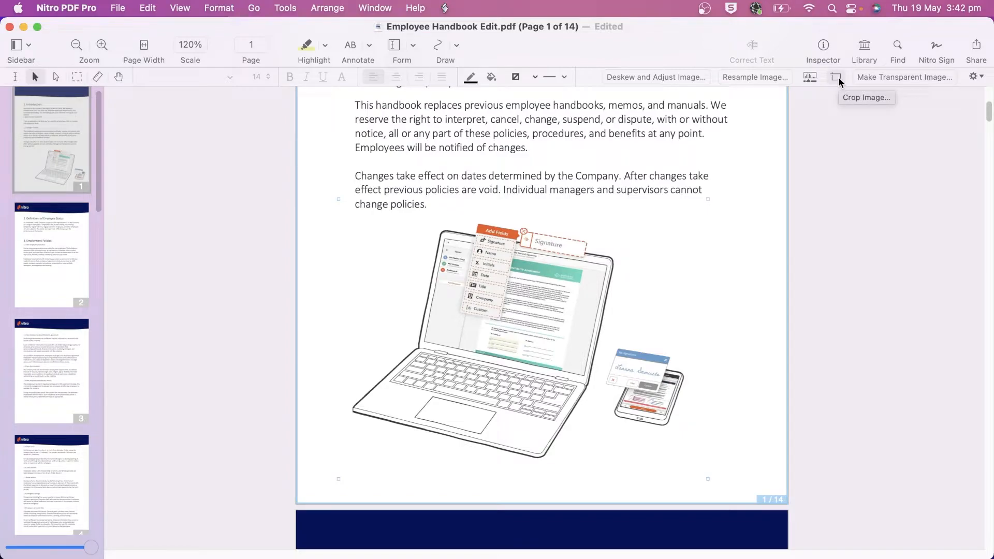
mouse_move(566, 68)
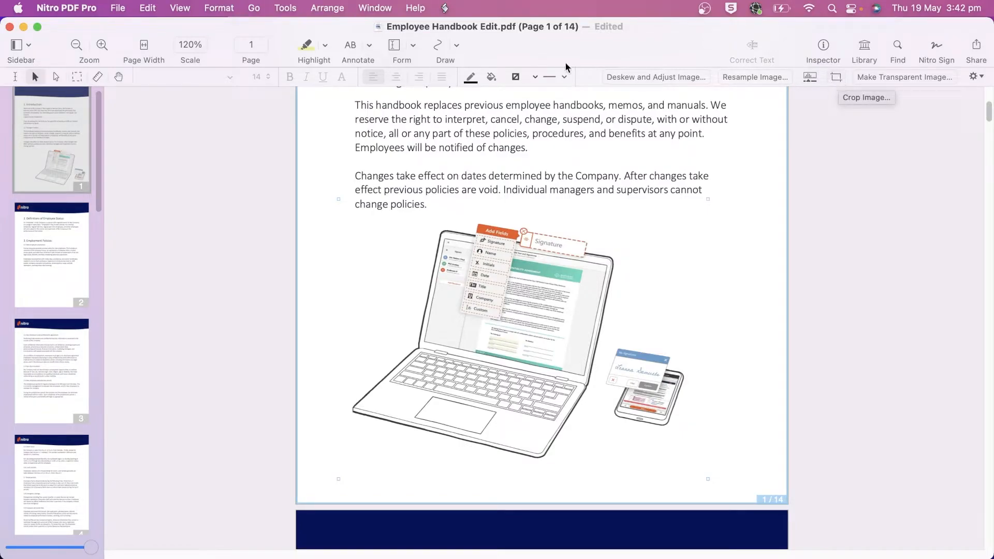
Crop the laptop illustration to about 446 by 298 points via Edit > Crop Image.
left_click(147, 8)
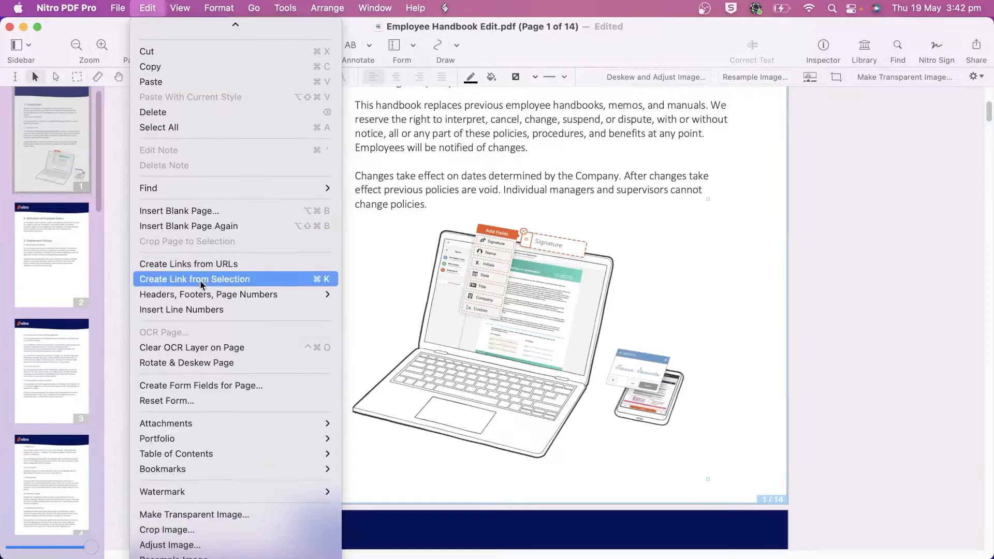
left_click(166, 529)
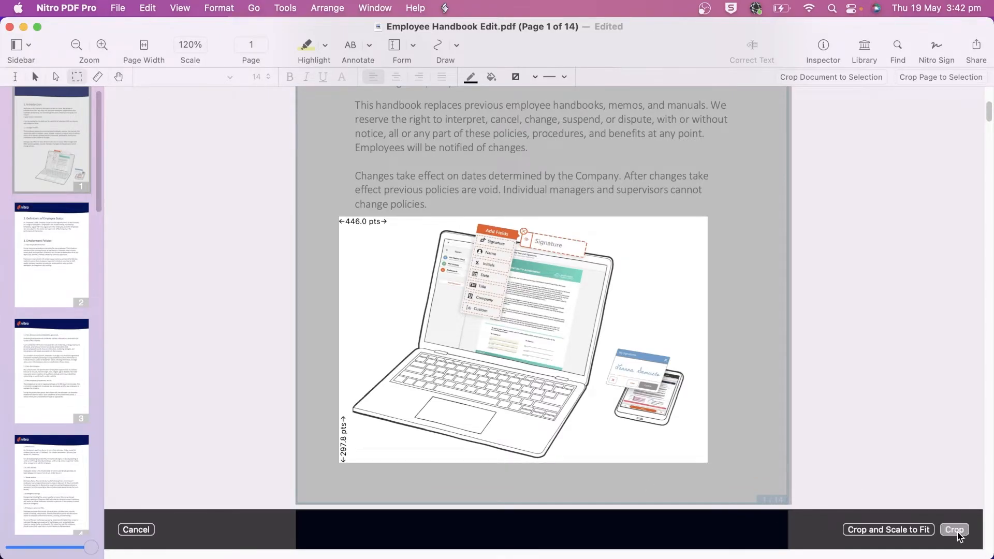
left_click(954, 529)
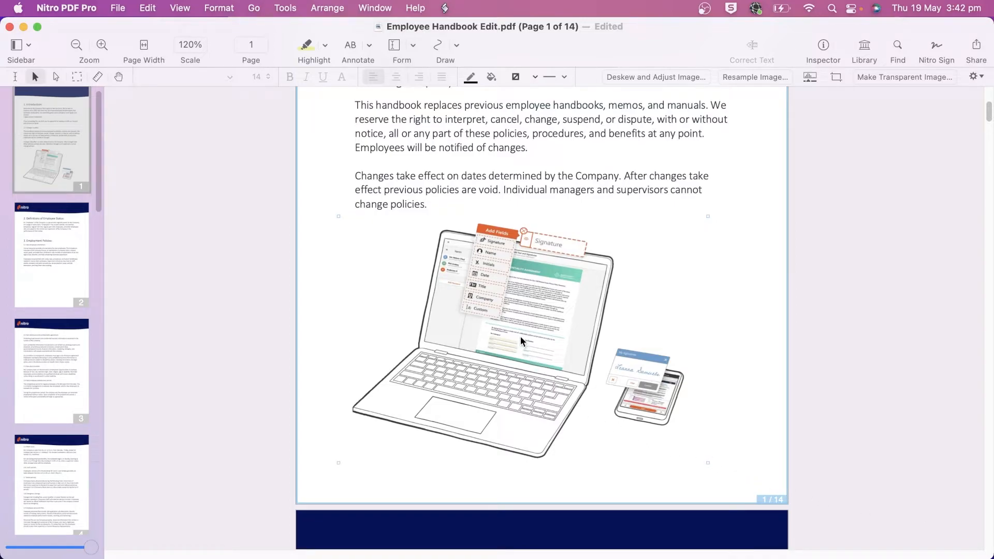
left_click(656, 77)
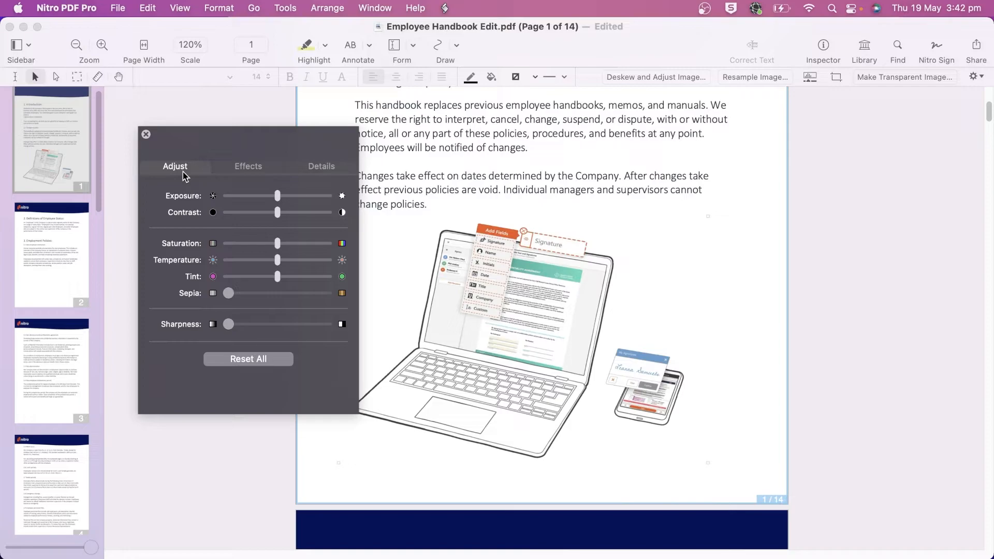
left_click(248, 166)
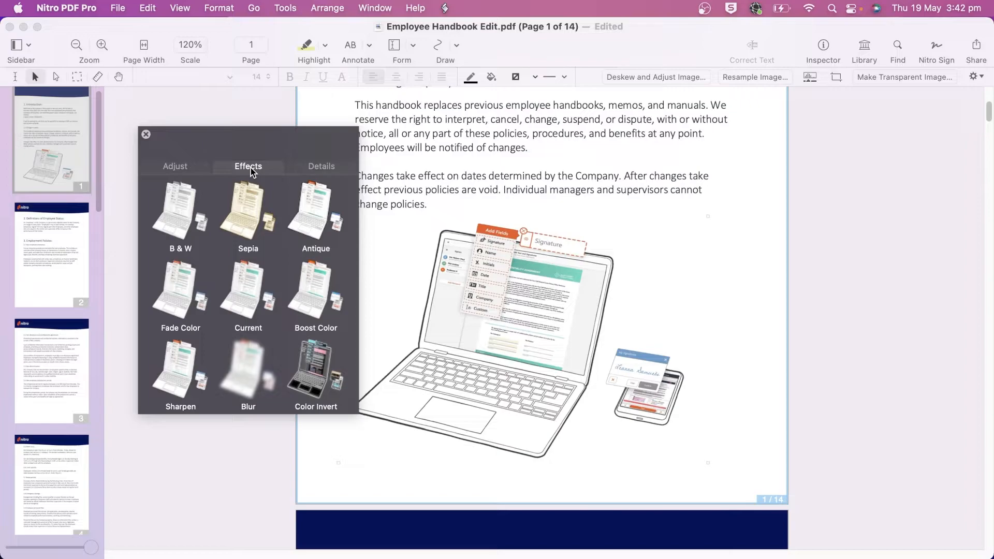
left_click(321, 166)
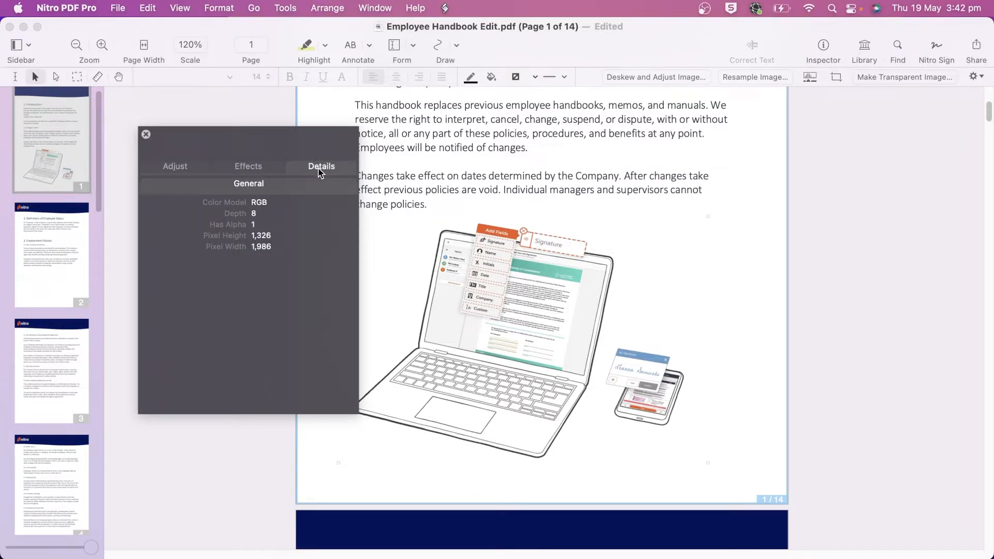
mouse_move(143, 140)
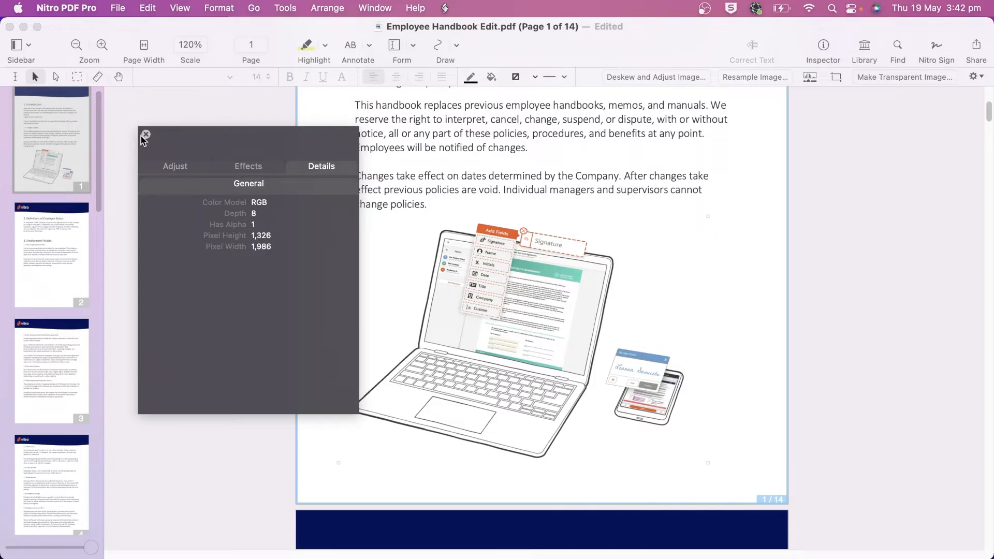
left_click(145, 136)
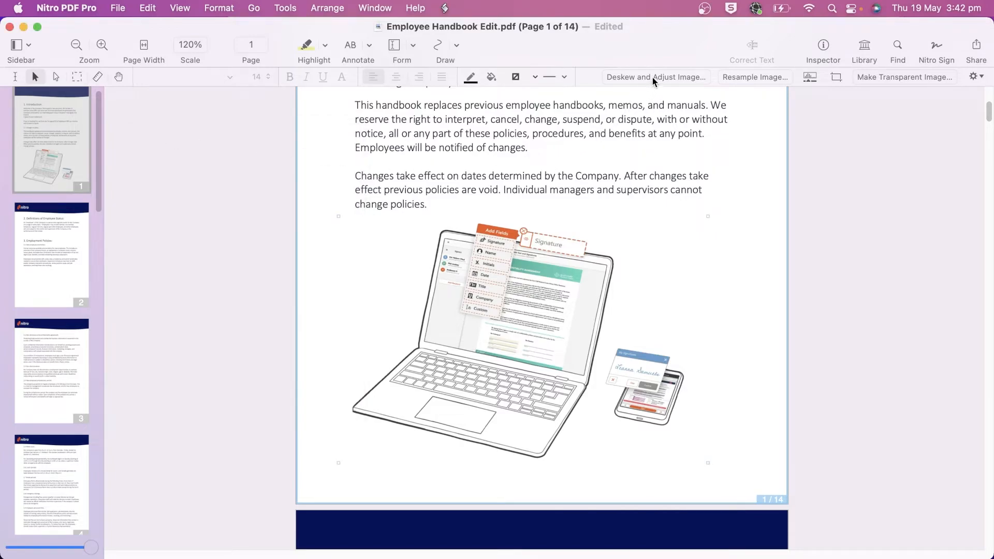
left_click(655, 76)
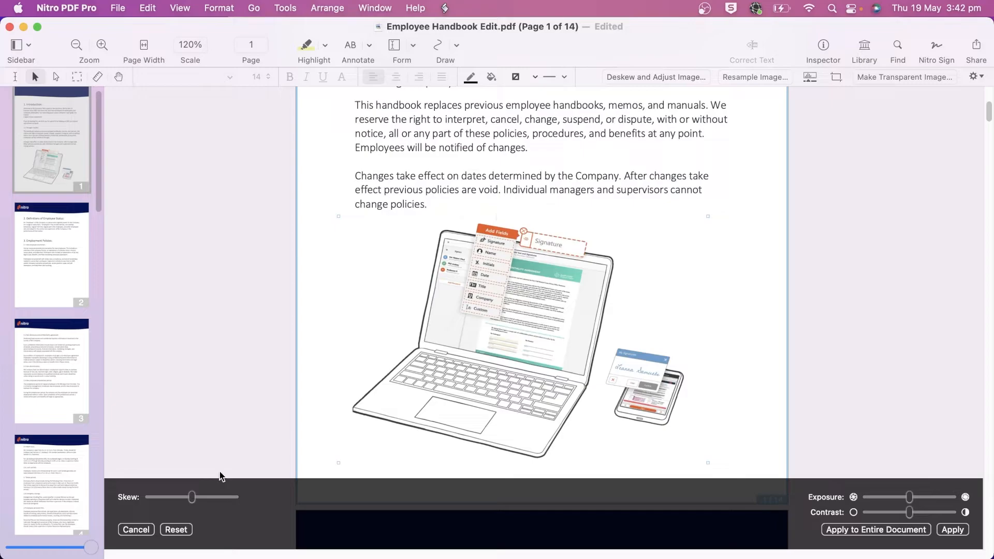
left_click_drag(191, 497, 179, 497)
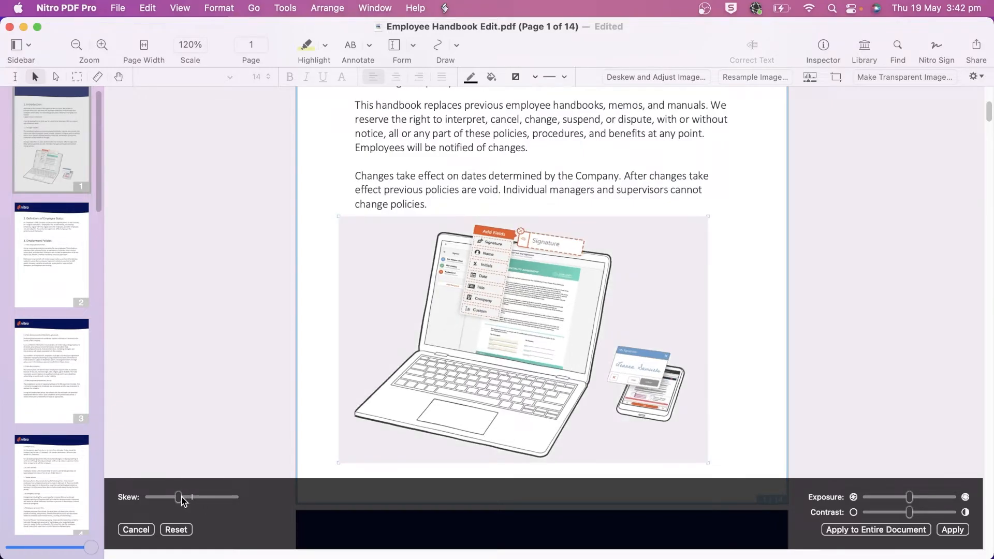
left_click_drag(179, 497, 211, 498)
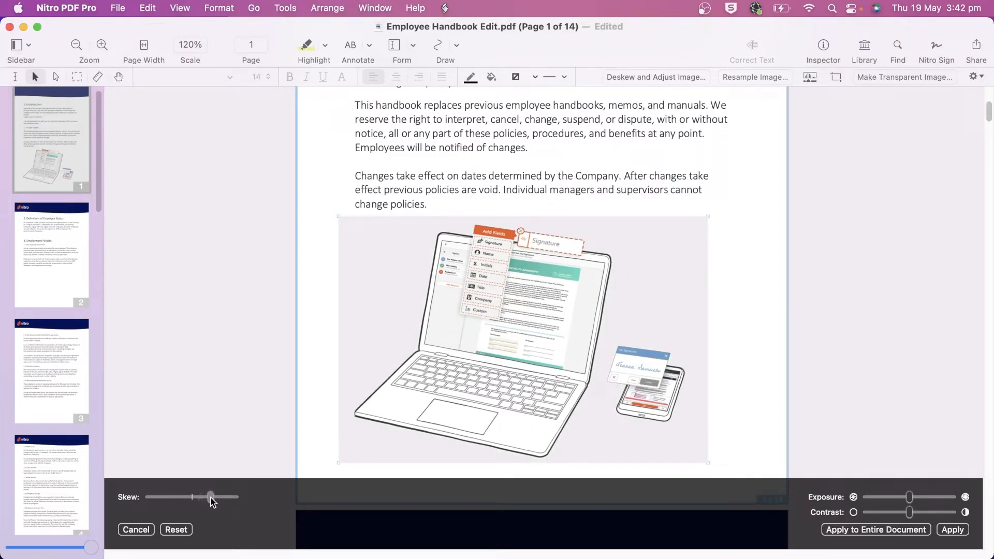
left_click_drag(211, 497, 186, 498)
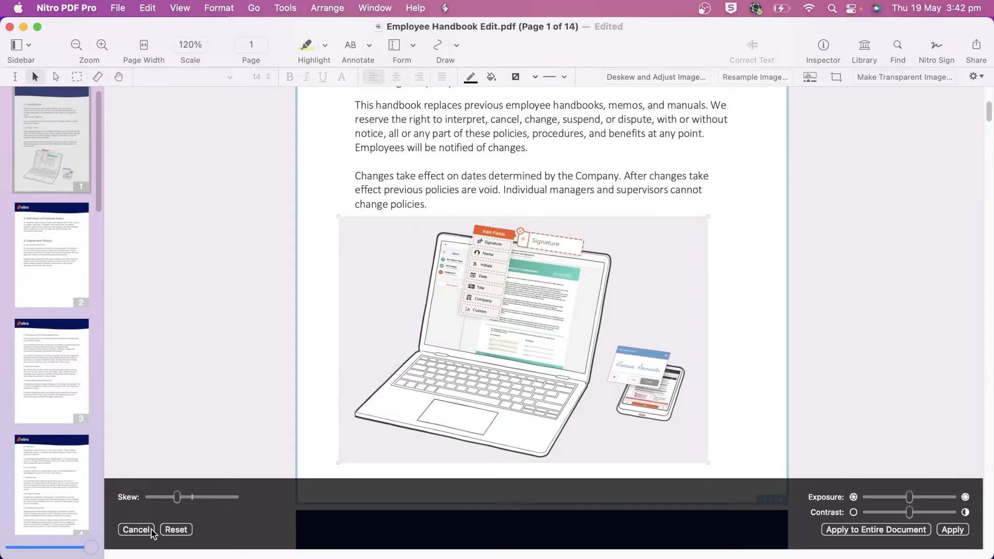
left_click(135, 529)
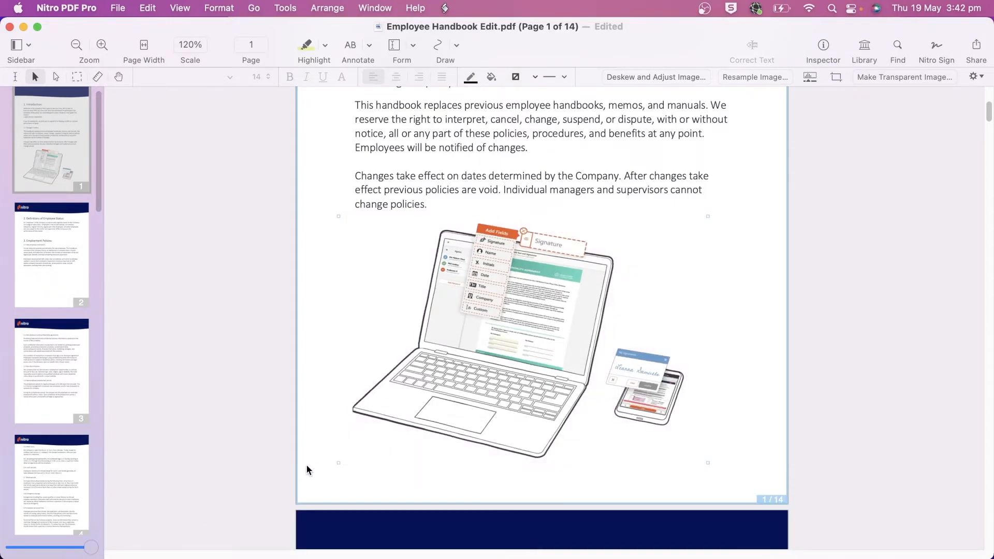
Show the illustration's Image submenu with transparency and cropping options.
right_click(520, 330)
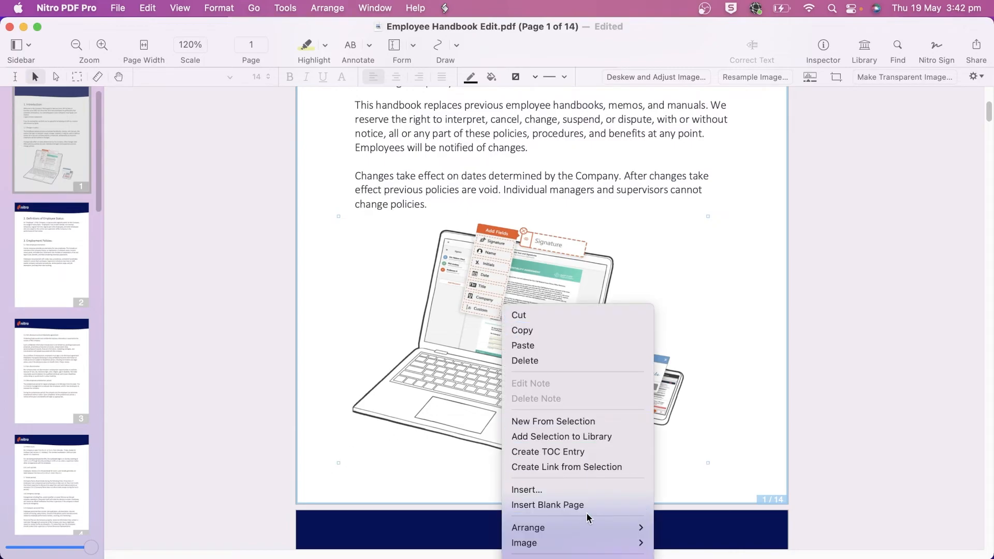
mouse_move(524, 542)
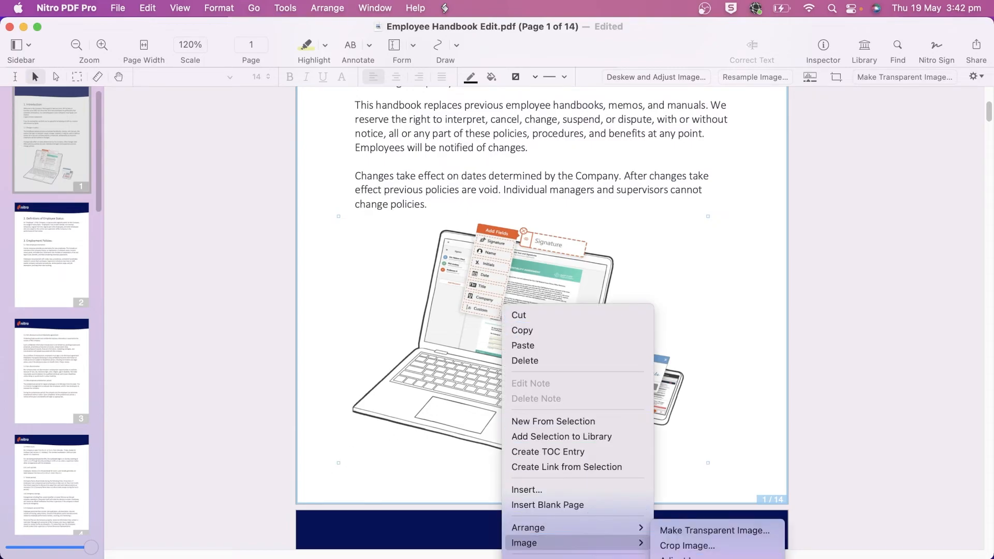